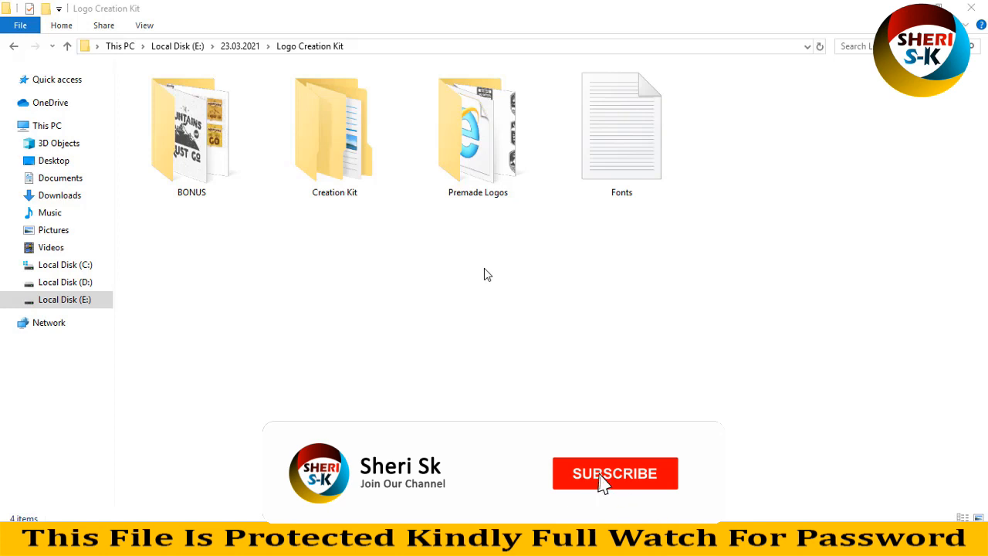
# Browse the BONUS and Creation Kit folders as large thumbnails, then return to Logo Creation Kit
pyautogui.click(615, 473)
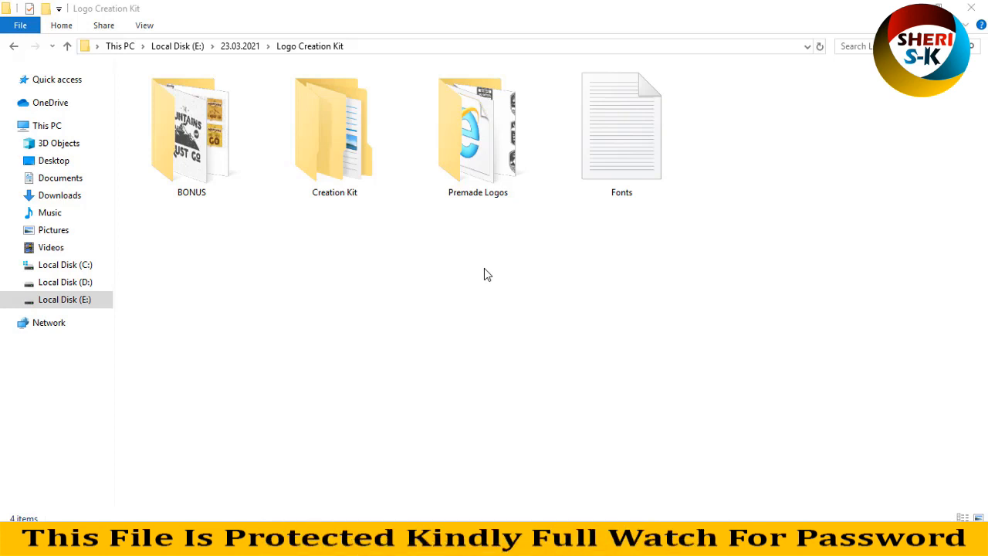
pyautogui.moveTo(490, 266)
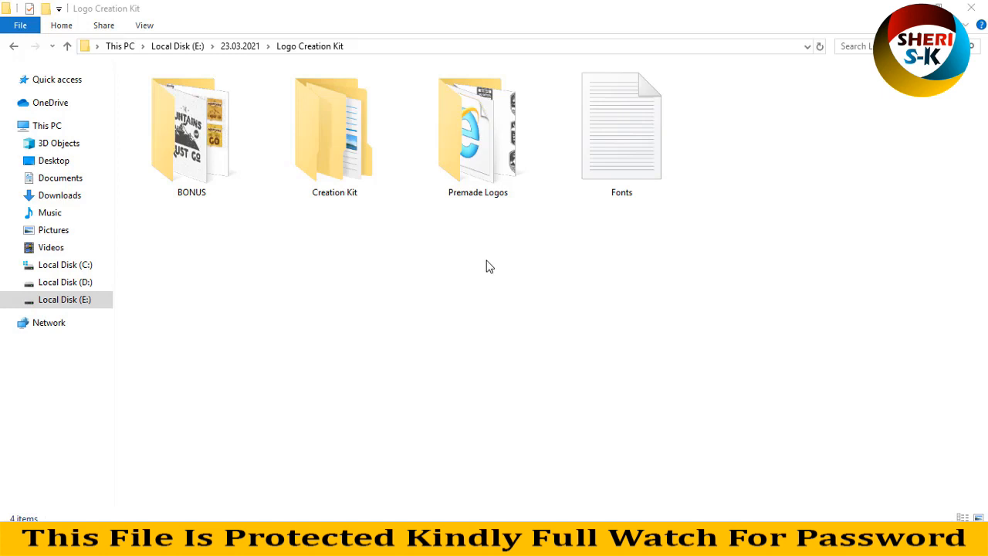
pyautogui.moveTo(439, 253)
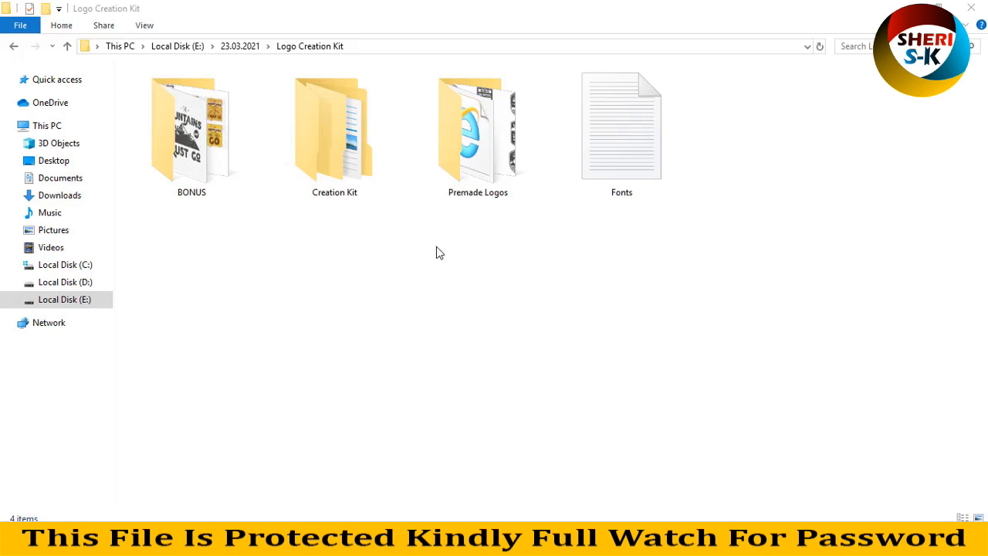
pyautogui.moveTo(291, 233)
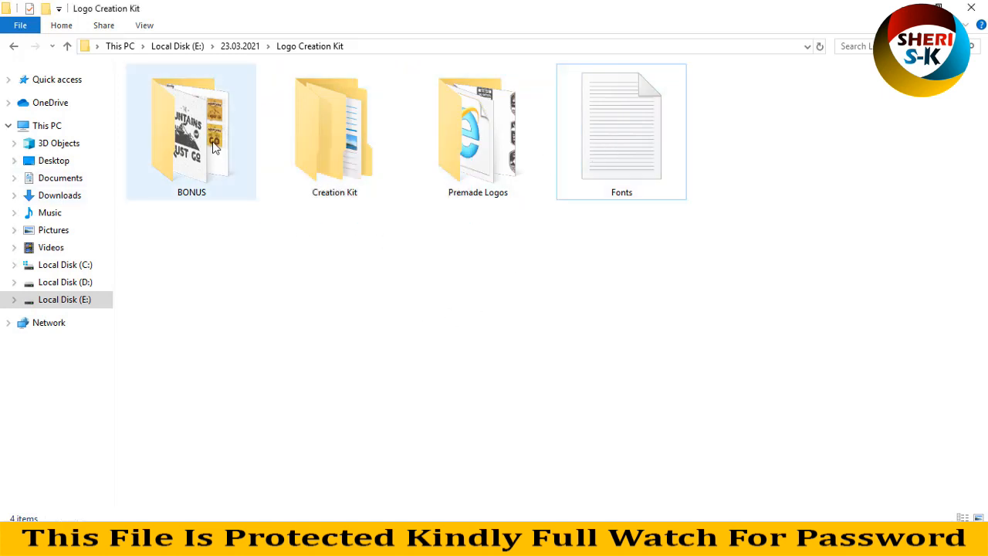
pyautogui.doubleClick(191, 131)
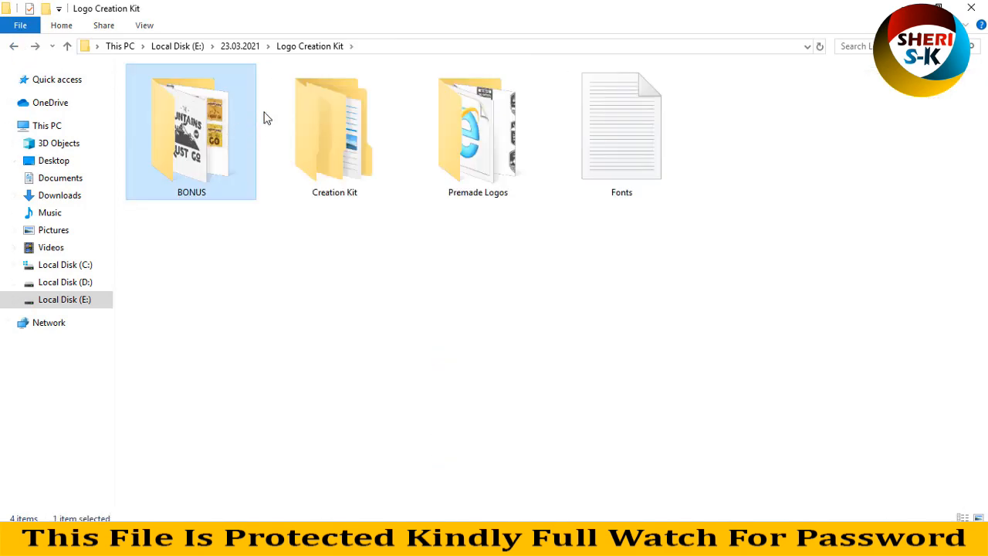
pyautogui.doubleClick(334, 128)
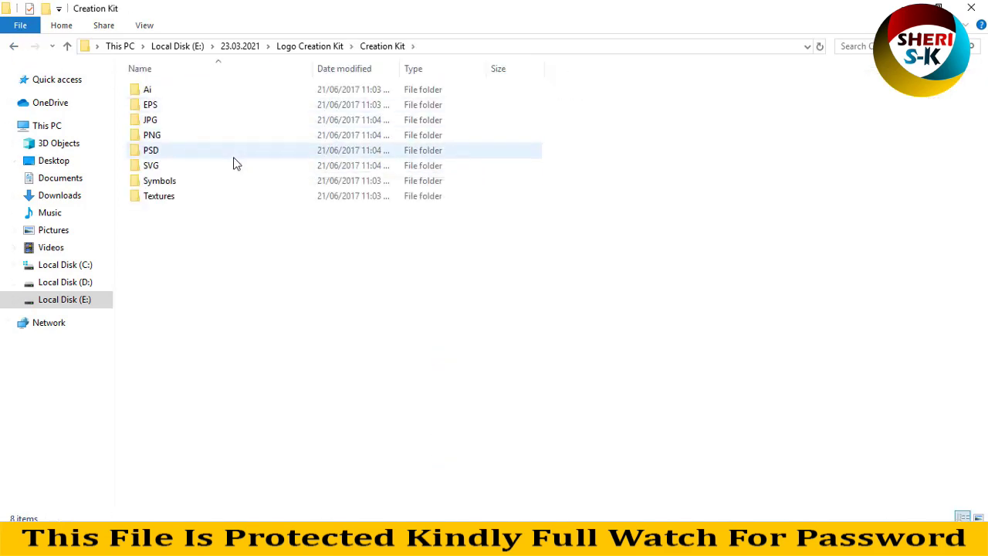
pyautogui.click(977, 515)
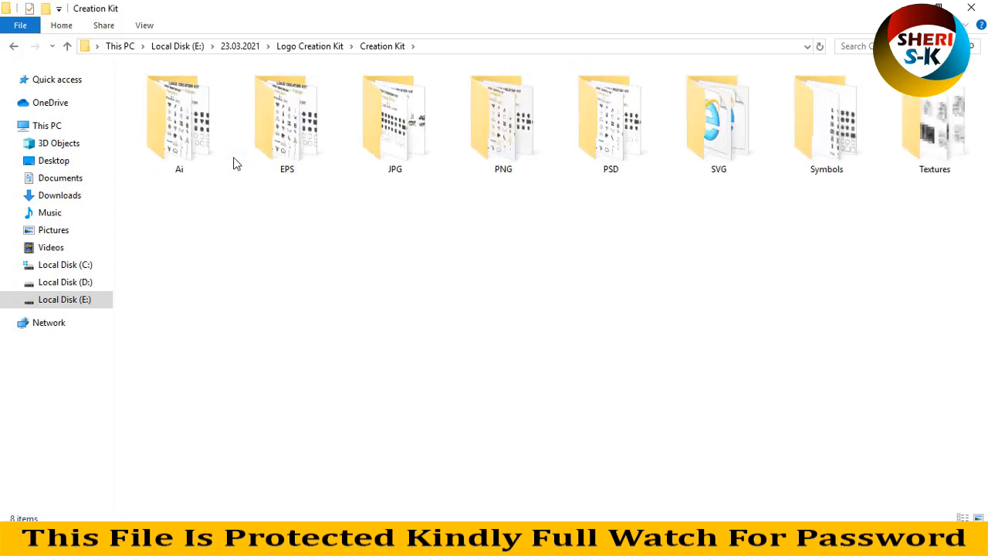
pyautogui.moveTo(677, 172)
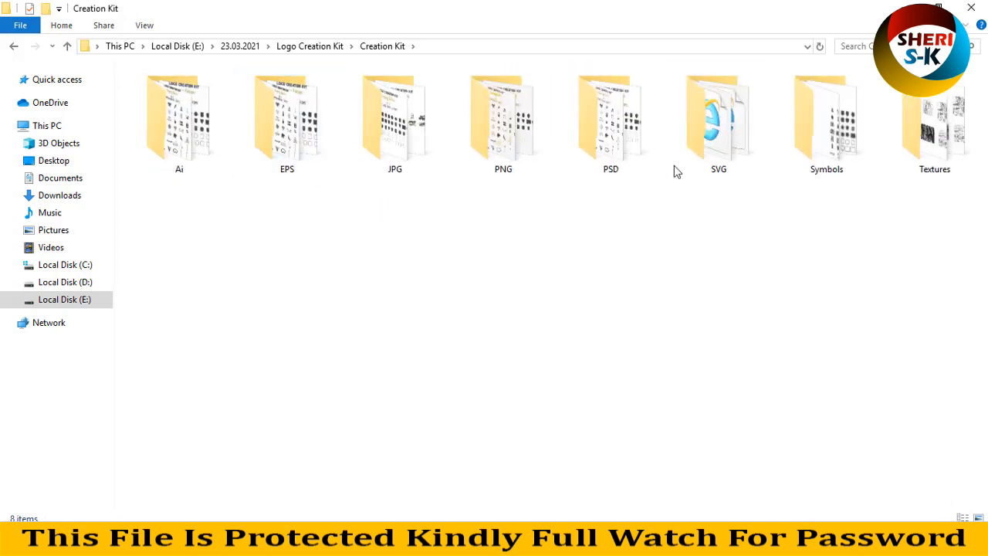
pyautogui.click(935, 120)
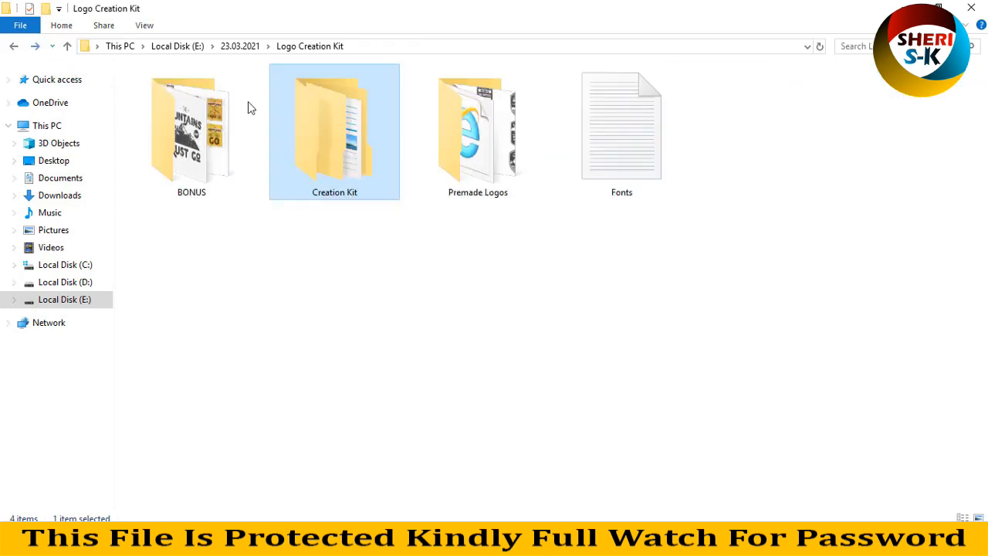
# Preview the Premade Logos folder as large icons and select the Premade Logos_Color files
pyautogui.doubleClick(477, 127)
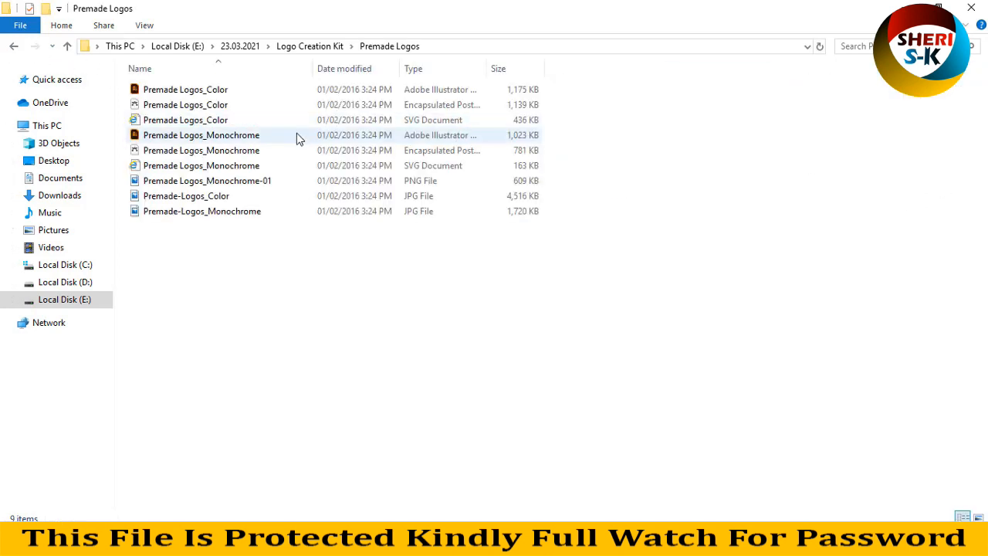
pyautogui.click(969, 516)
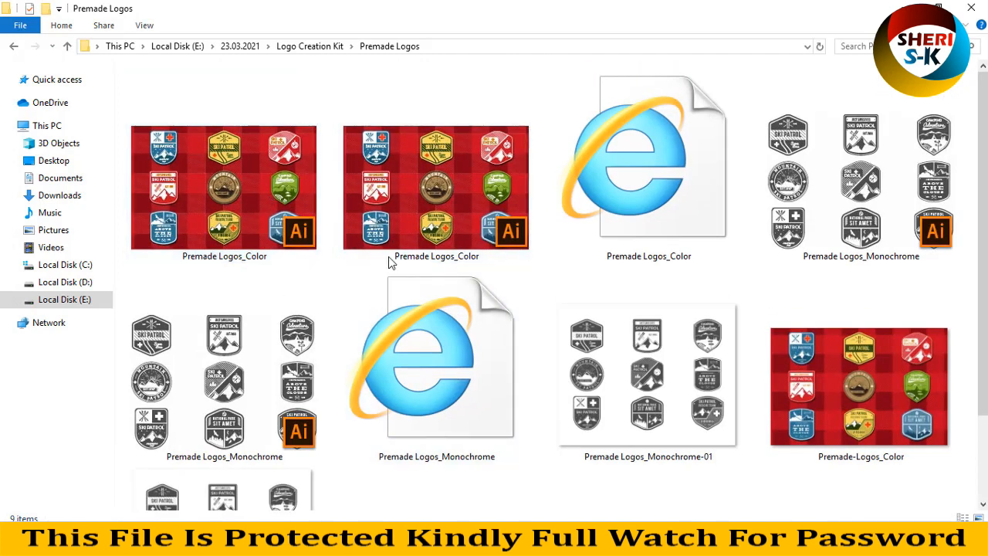
pyautogui.click(436, 185)
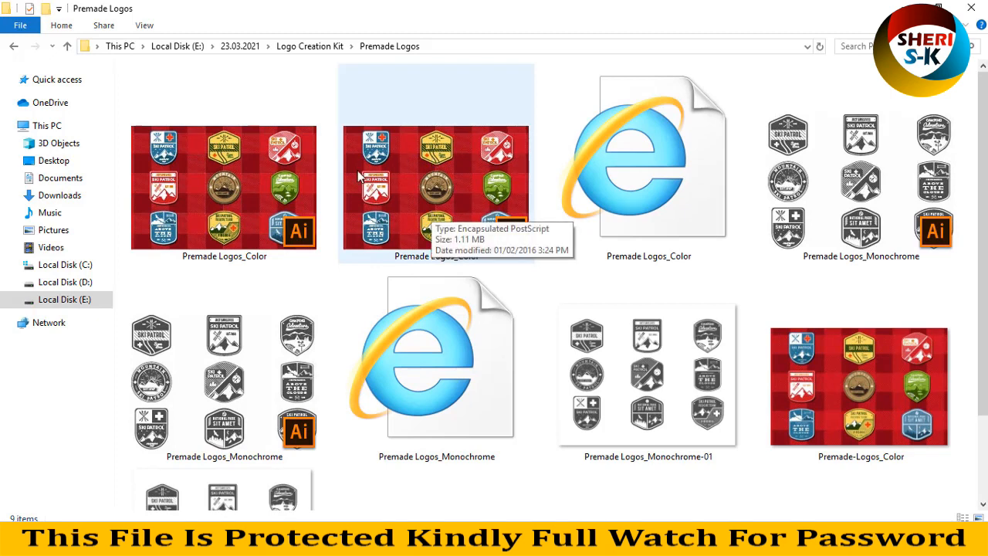
pyautogui.click(223, 186)
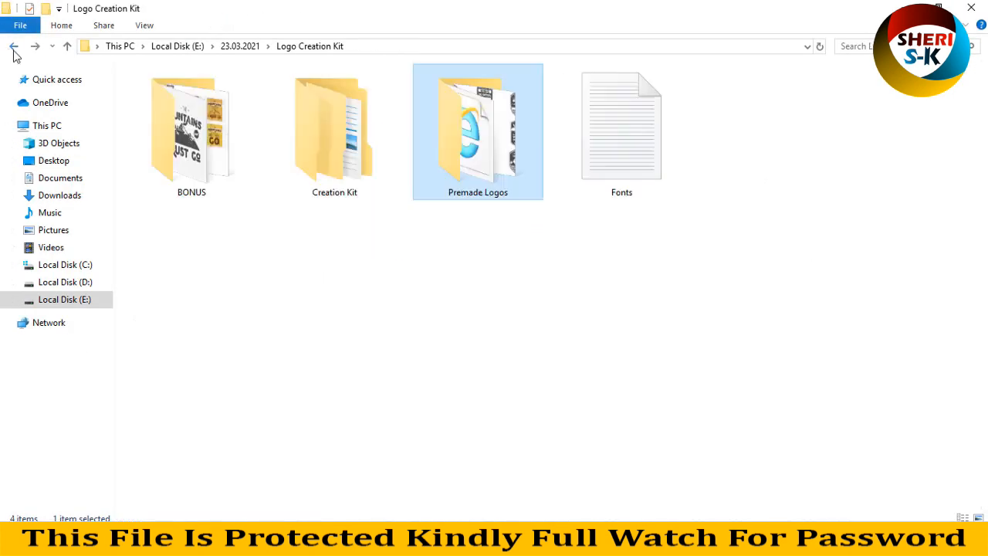
# Open the Fonts text file in Notepad and select all ten font download links
pyautogui.doubleClick(621, 126)
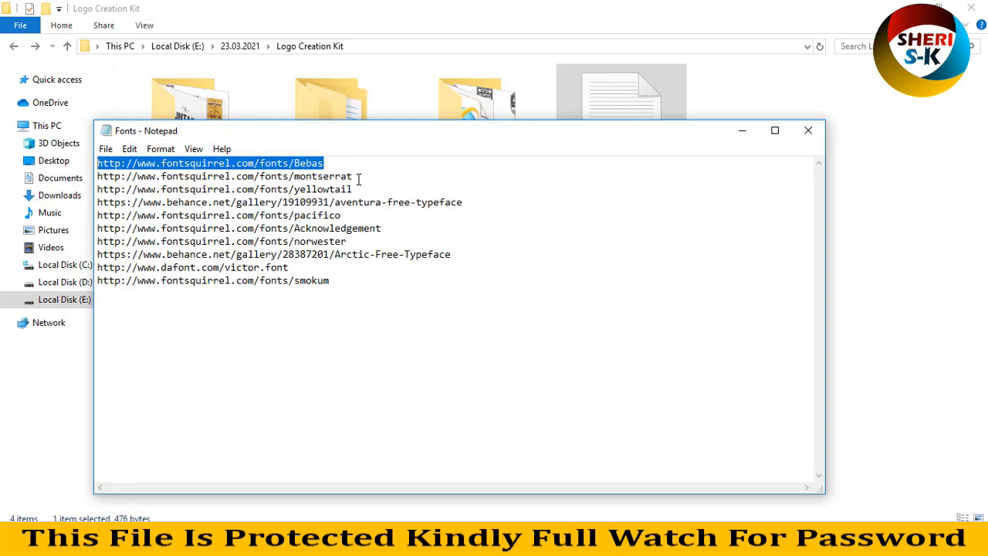
pyautogui.press('ctrl+a')
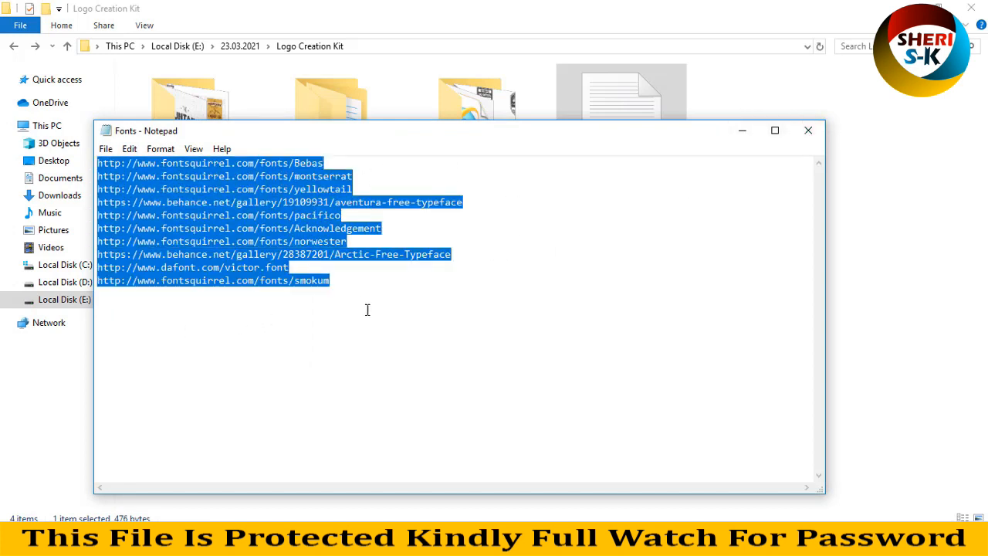
pyautogui.click(807, 130)
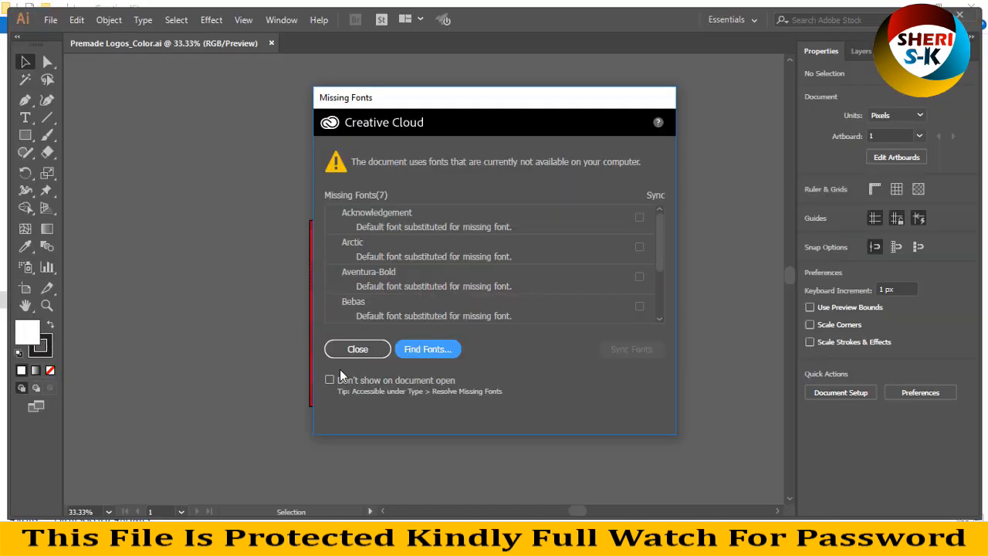
# Close the Missing Fonts warning reporting seven missing fonts for Premade Logos_Color.ai
pyautogui.click(357, 349)
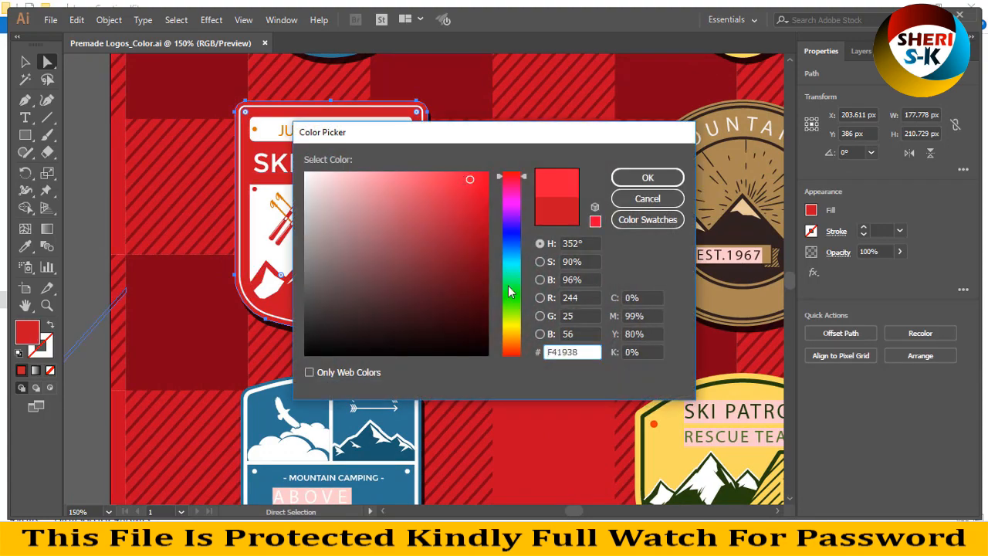
# Give the Just Save Lives ski-patrol badge a bright green fill
pyautogui.click(647, 177)
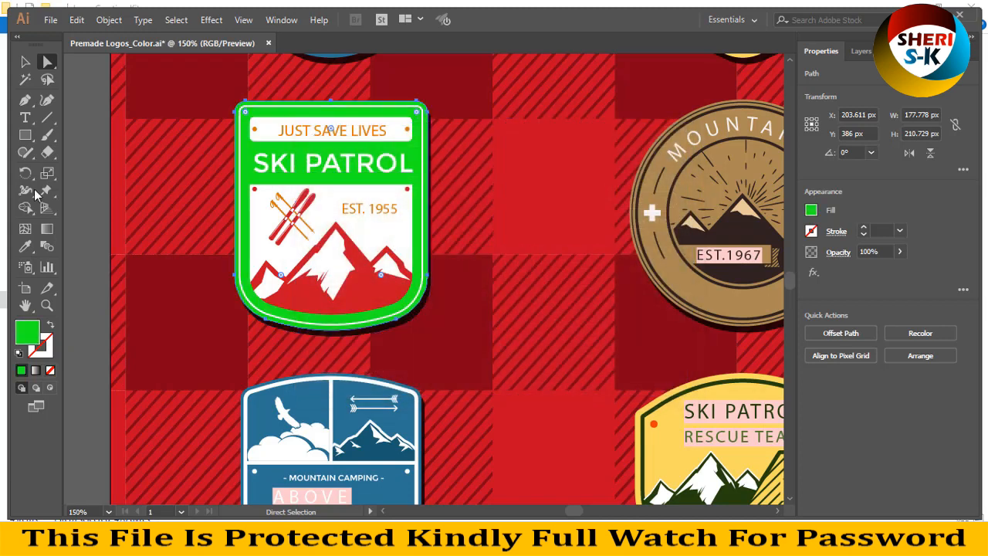
pyautogui.click(199, 210)
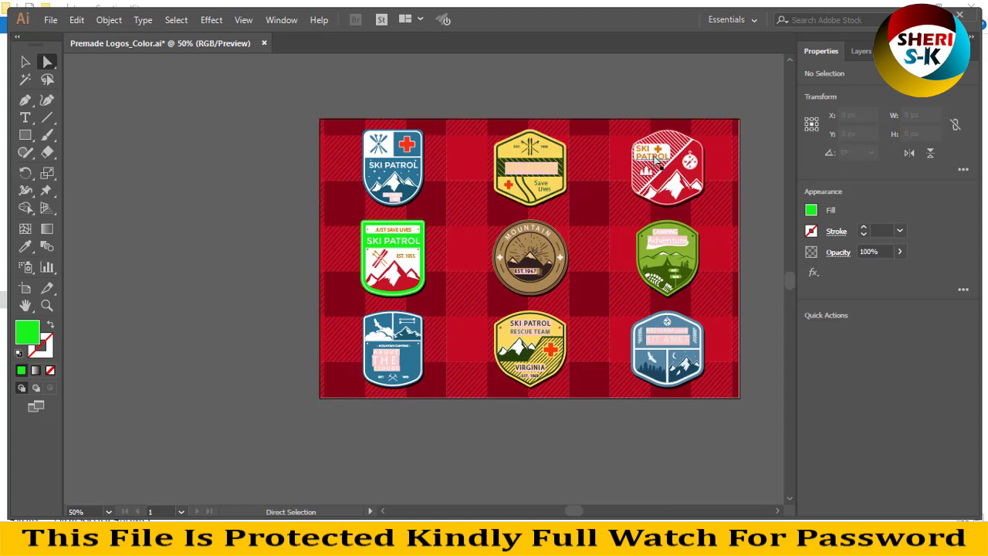
pyautogui.moveTo(225, 8)
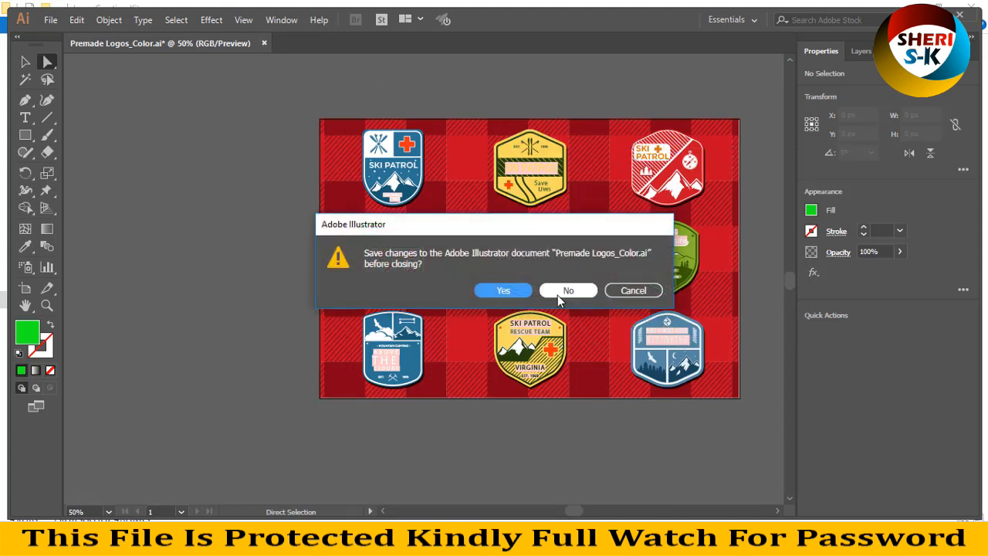
# Close the logo without saving, then navigate through Creation Kit into the PNG element sheets folder
pyautogui.click(568, 291)
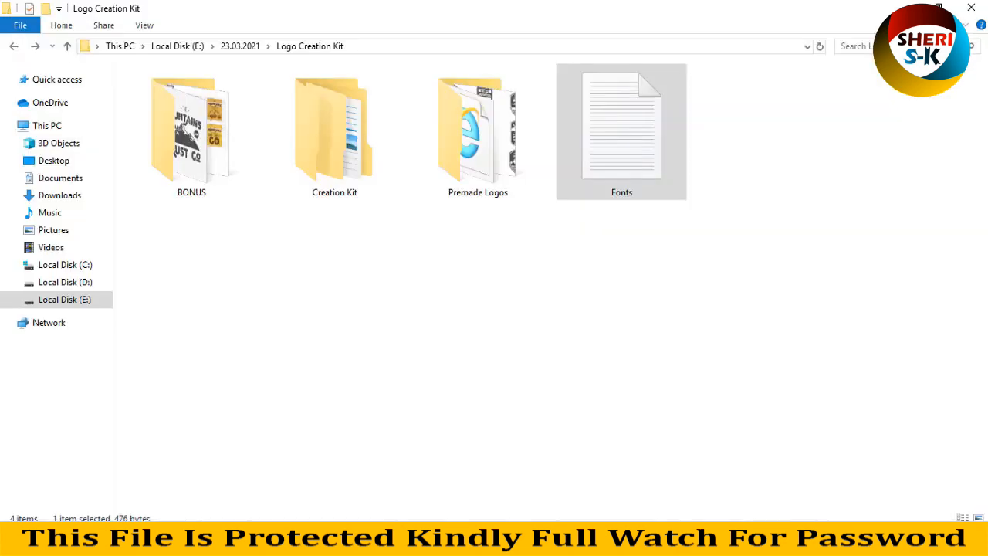
pyautogui.doubleClick(191, 131)
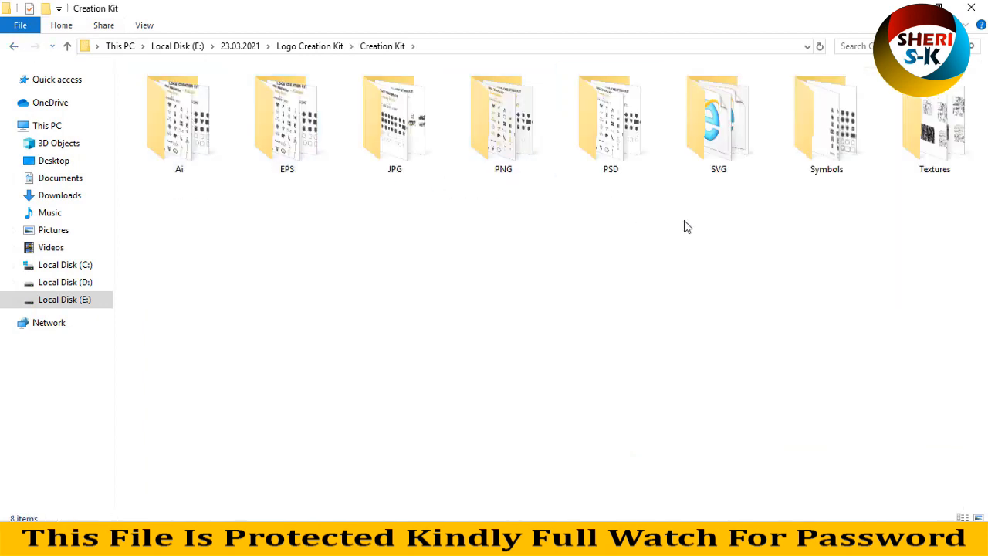
pyautogui.click(286, 120)
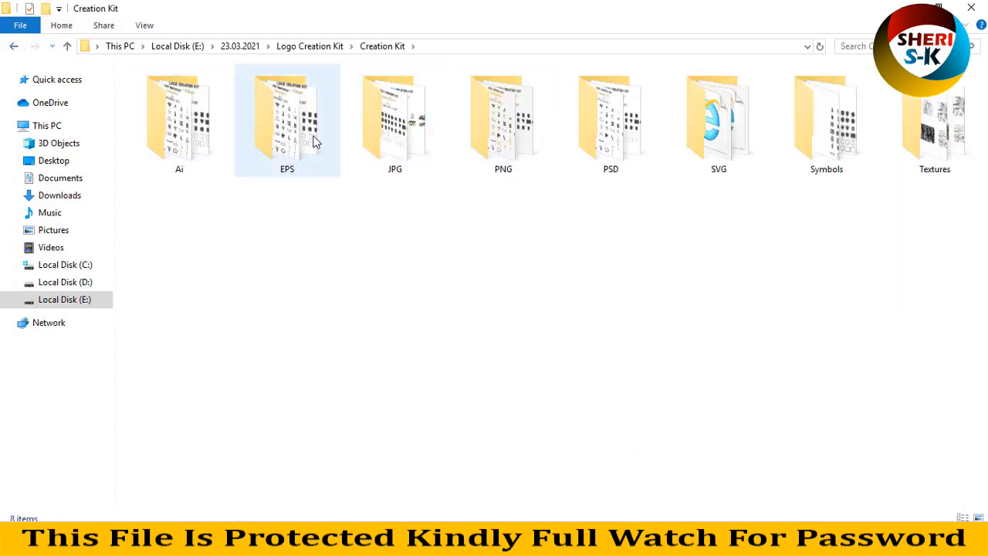
pyautogui.doubleClick(503, 116)
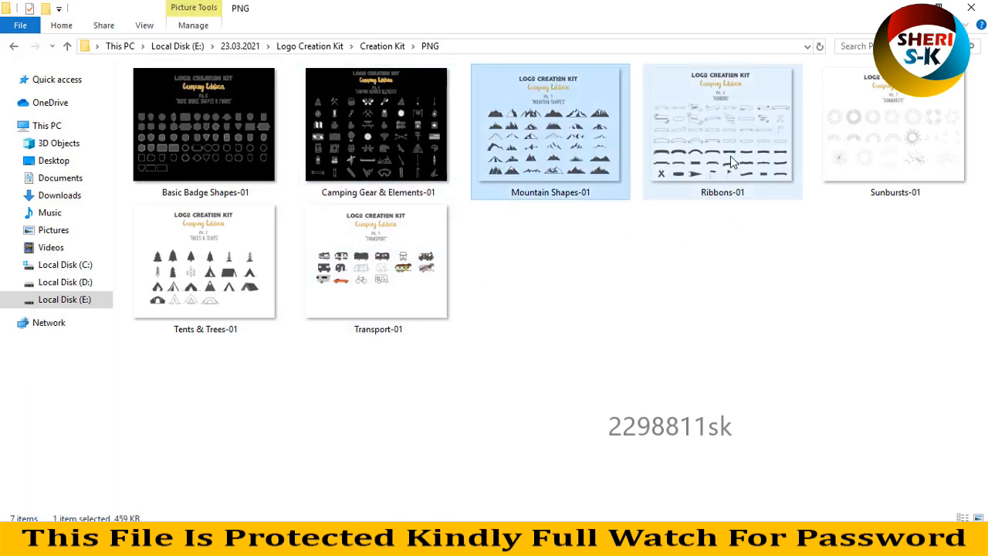
pyautogui.doubleClick(722, 124)
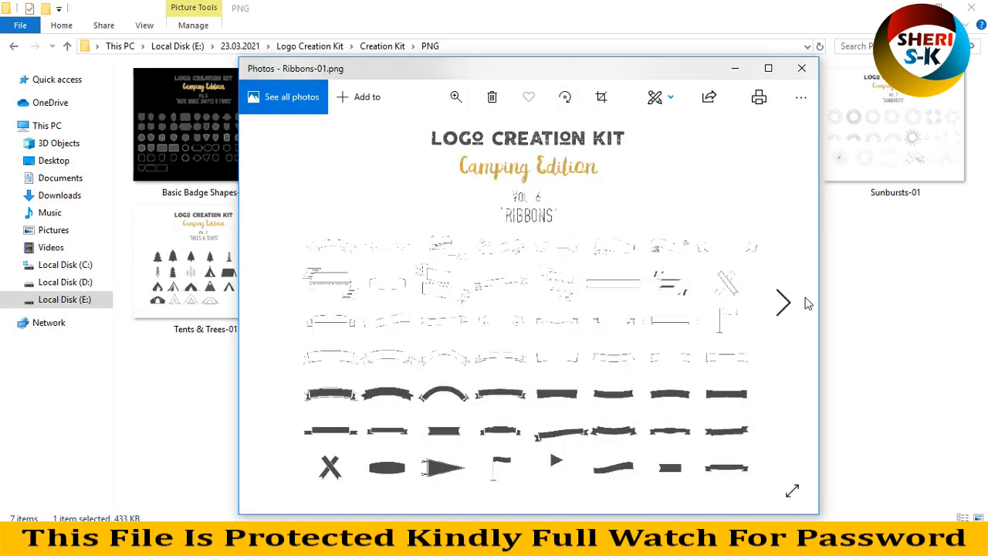
pyautogui.click(783, 303)
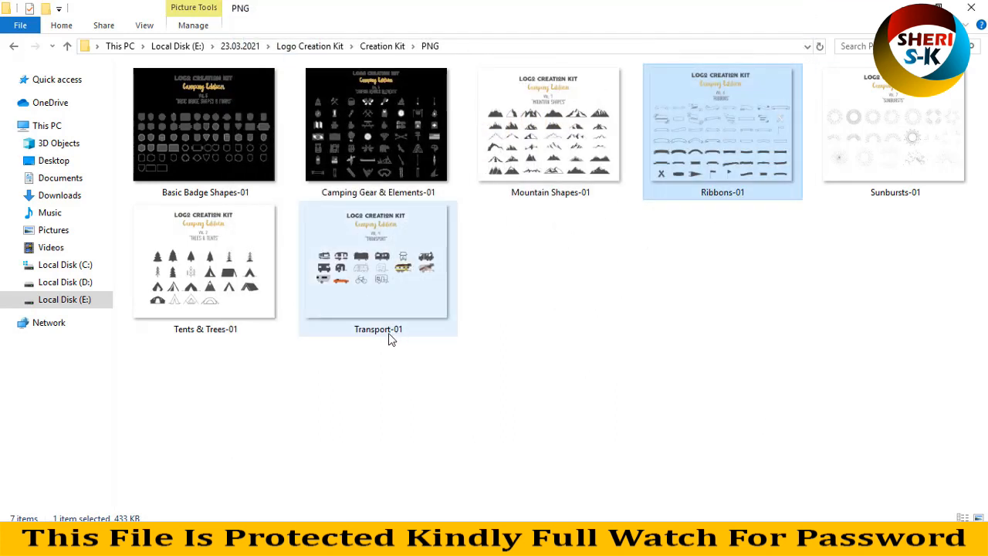
pyautogui.click(204, 260)
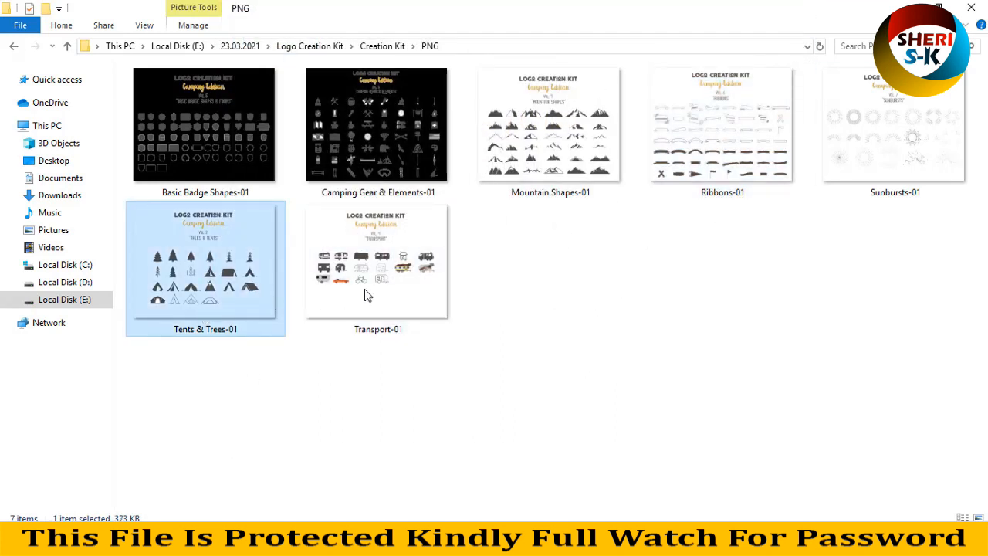
pyautogui.moveTo(545, 243)
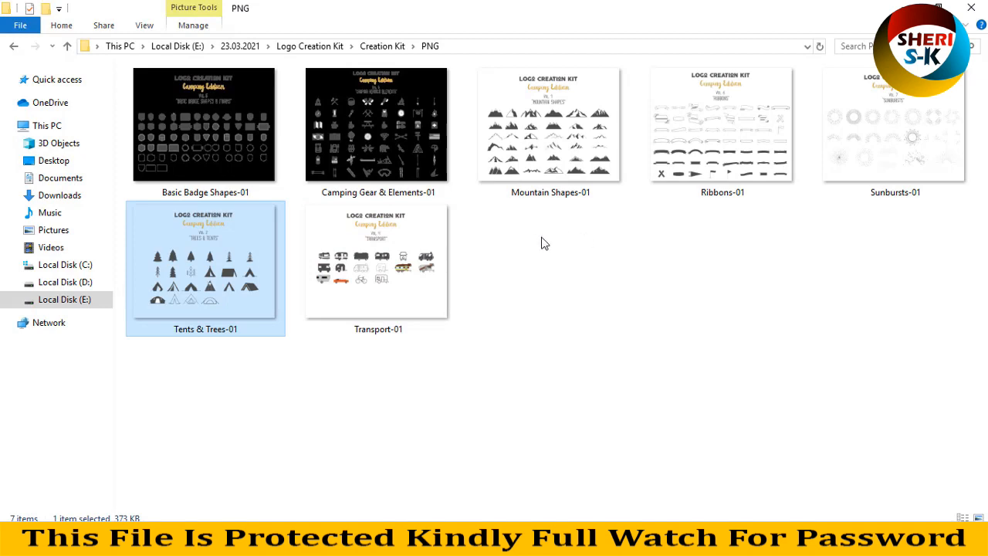
pyautogui.click(359, 270)
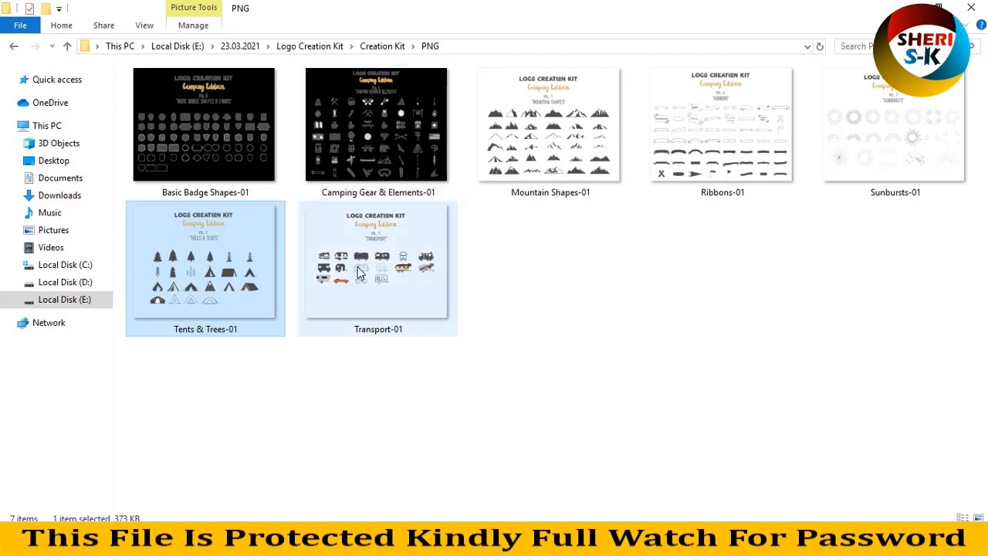
# Preview Tents & Trees-01 and Camping Gear & Elements-01 in Photos, then close the viewer
pyautogui.doubleClick(361, 271)
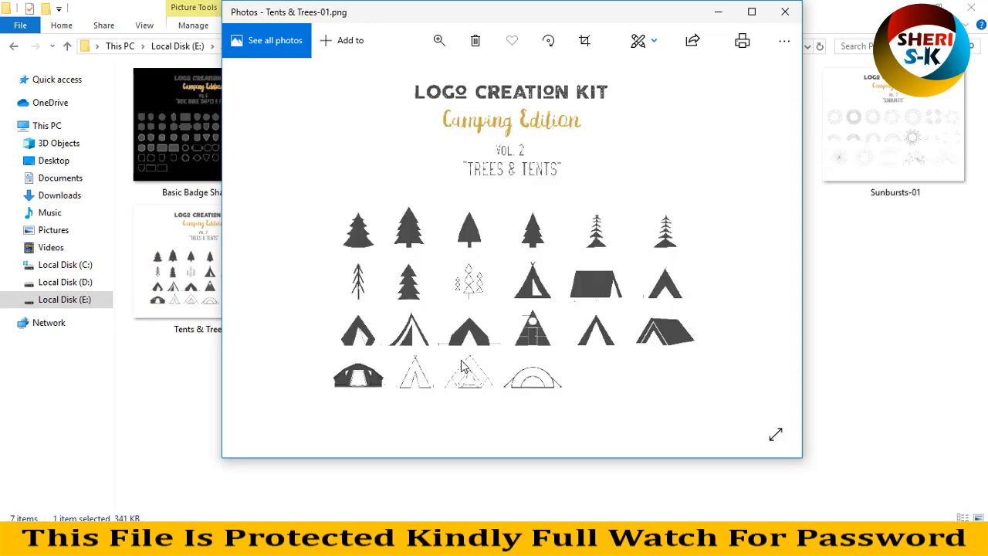
pyautogui.moveTo(258, 184)
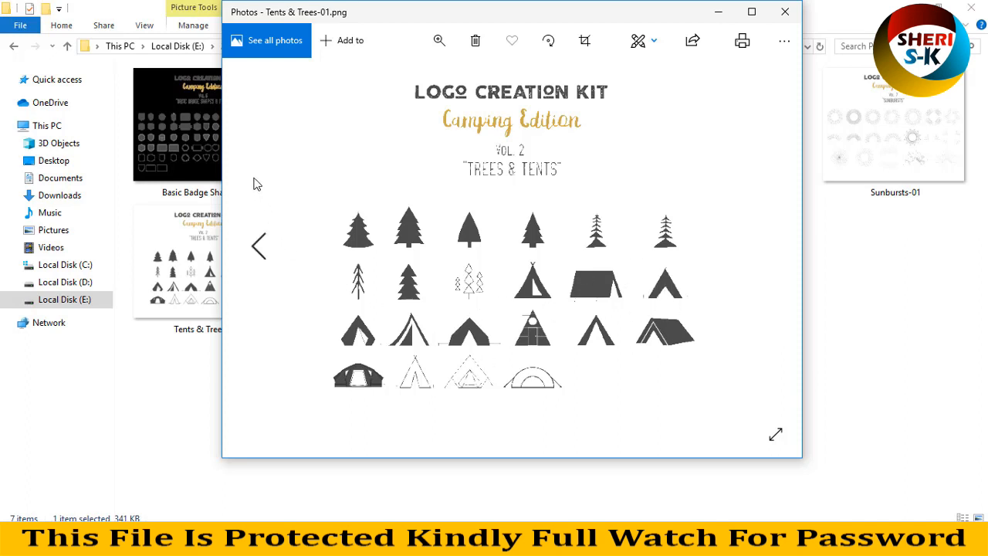
pyautogui.click(258, 246)
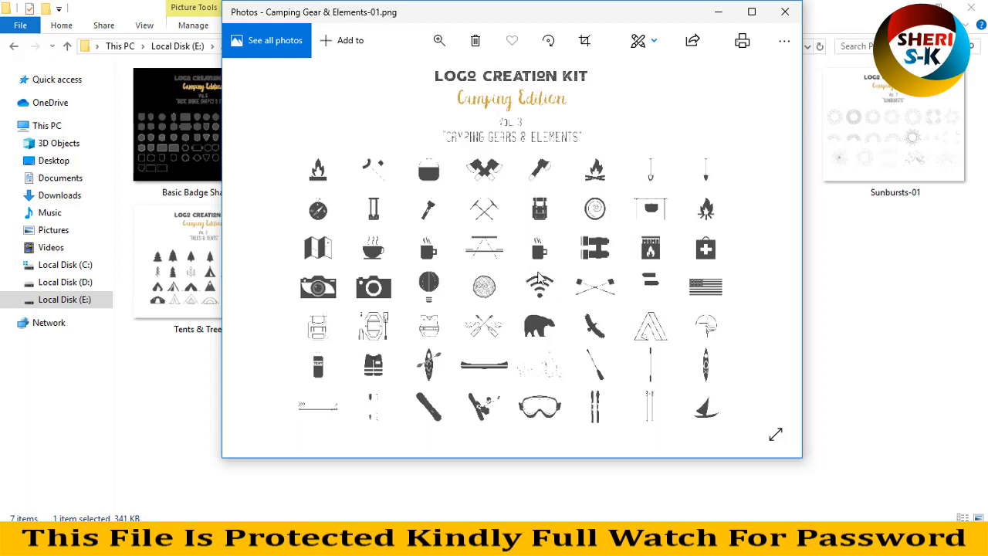
pyautogui.moveTo(518, 273)
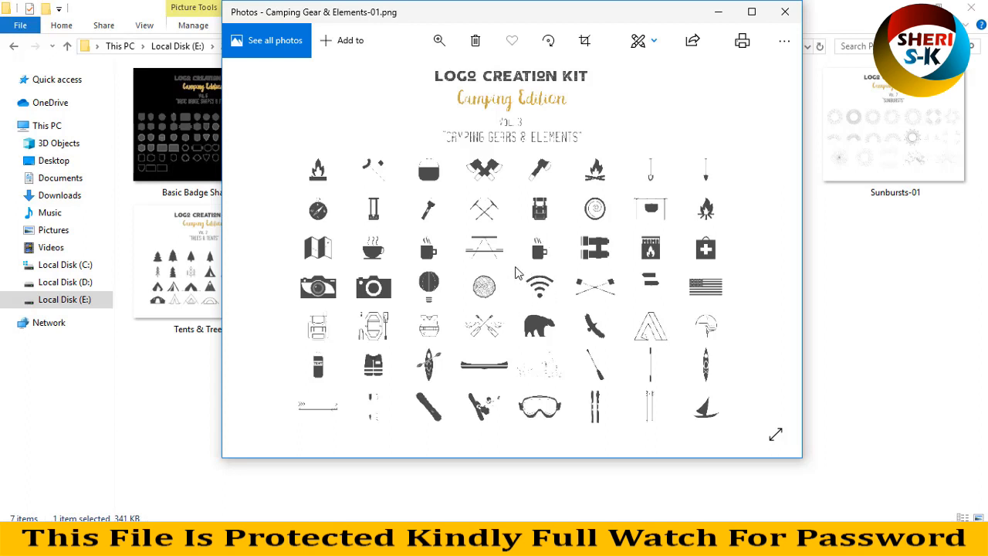
pyautogui.moveTo(381, 411)
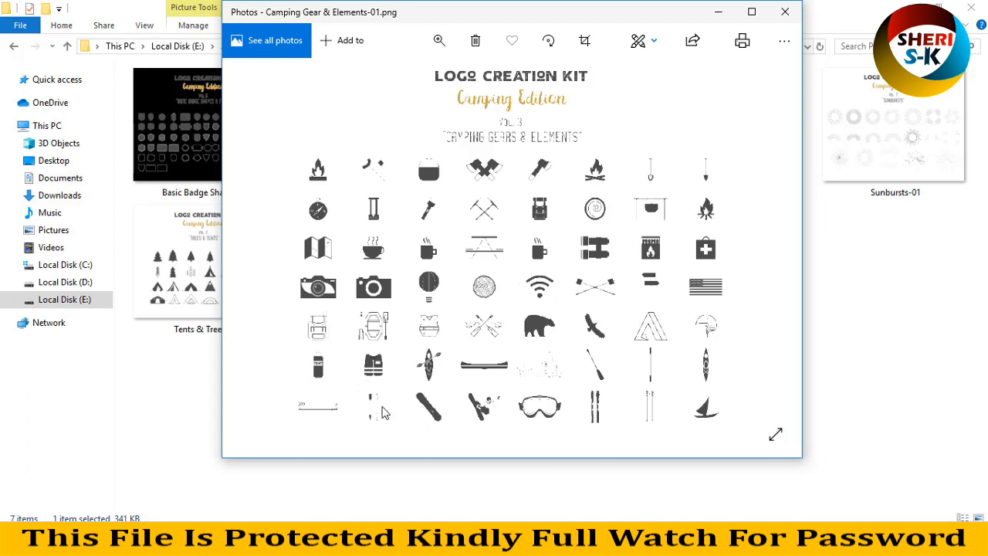
pyautogui.moveTo(343, 310)
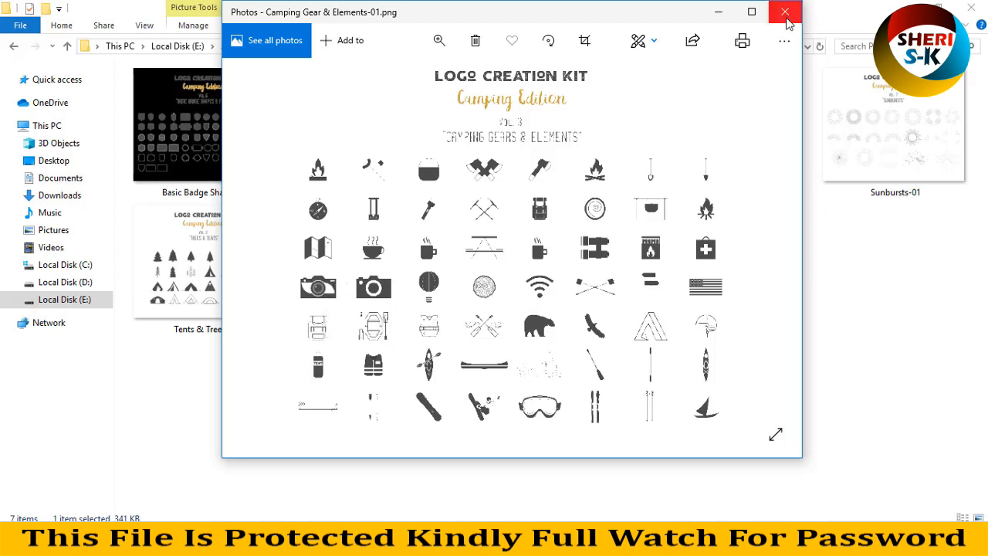
pyautogui.click(783, 12)
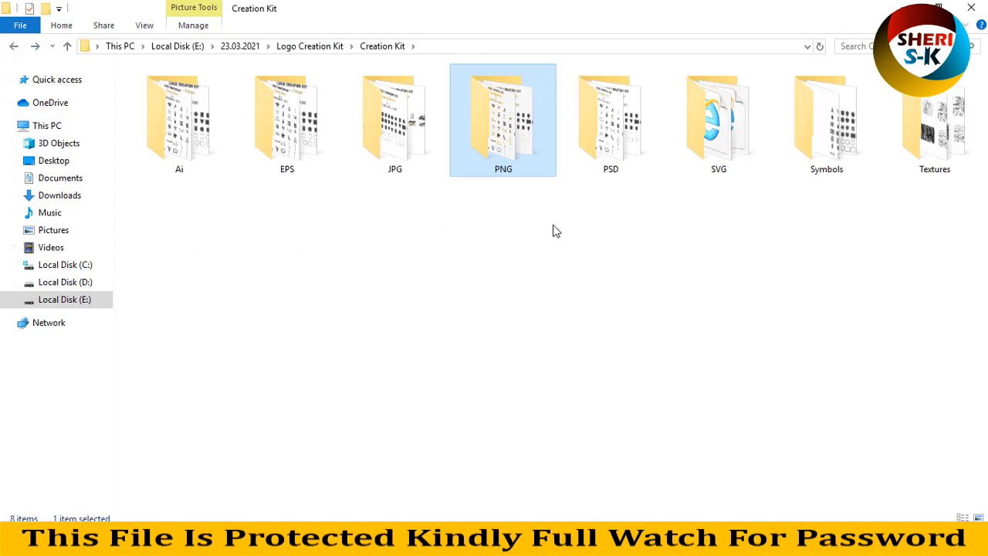